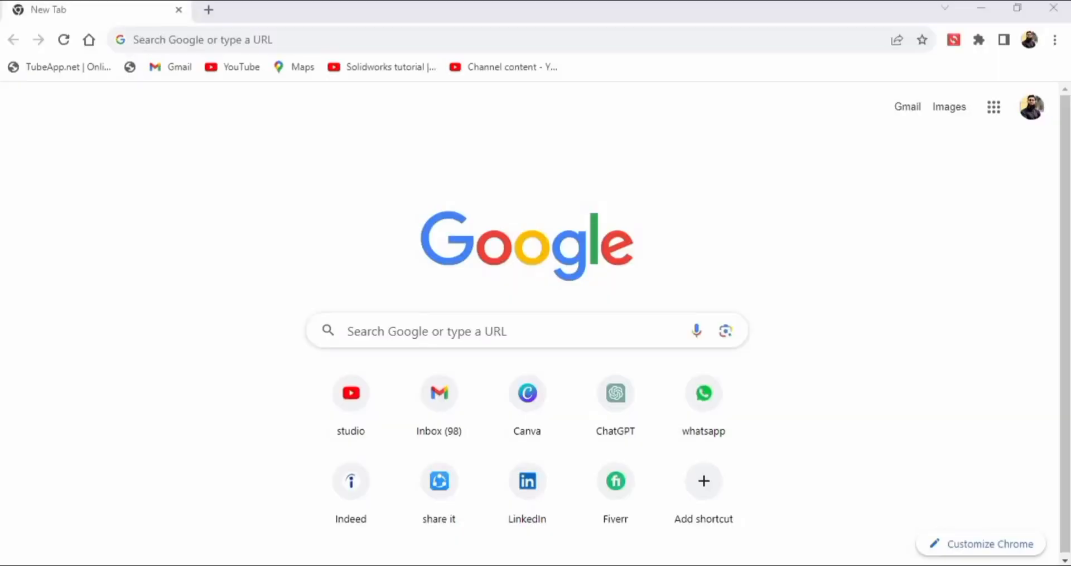
Step: Search Google for 'makecode microbit' and show the results
text(makecode)
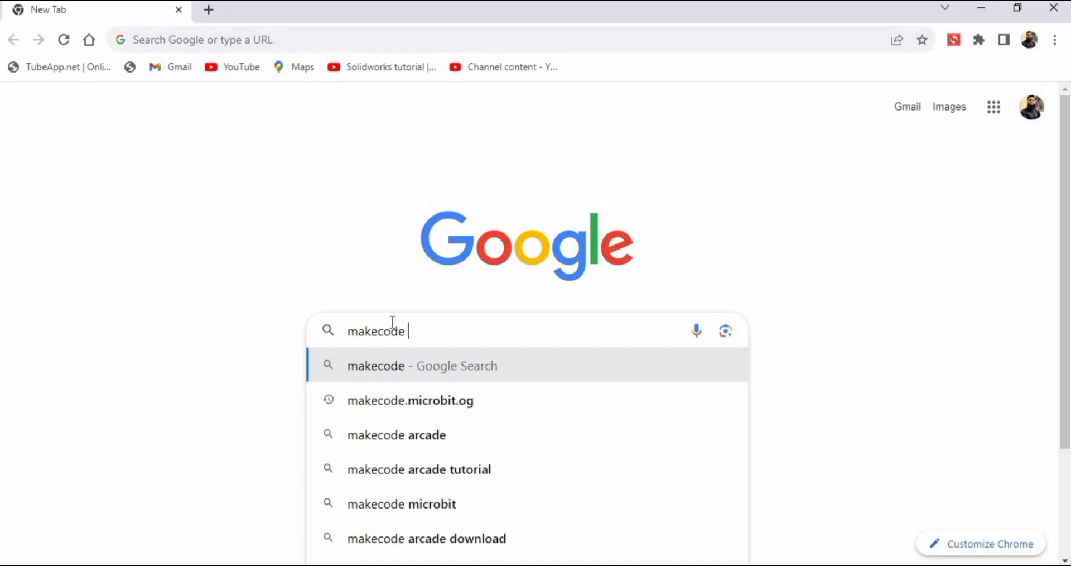
text(microbit)
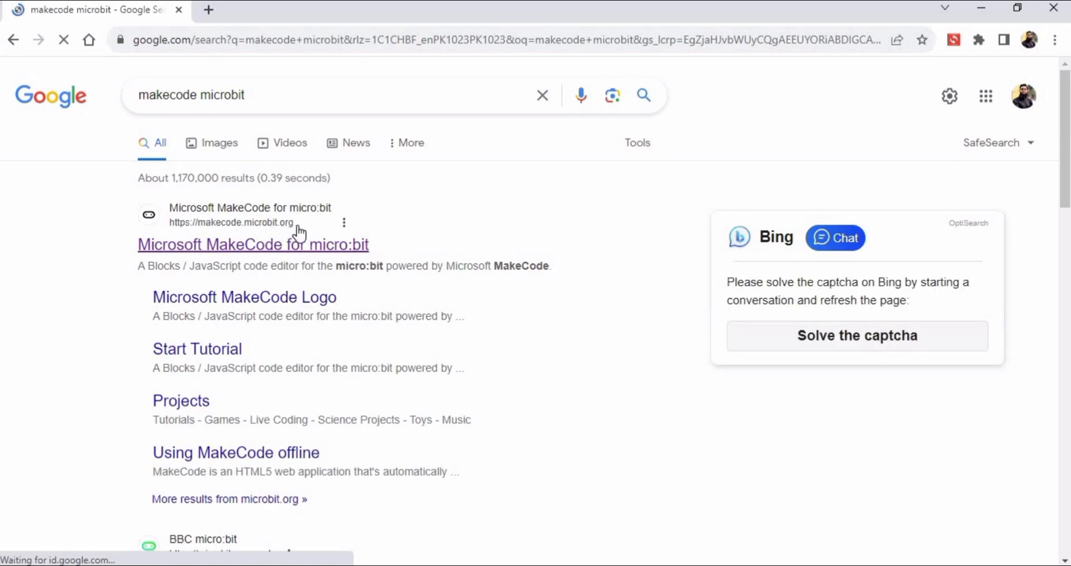
mouse_move(240, 249)
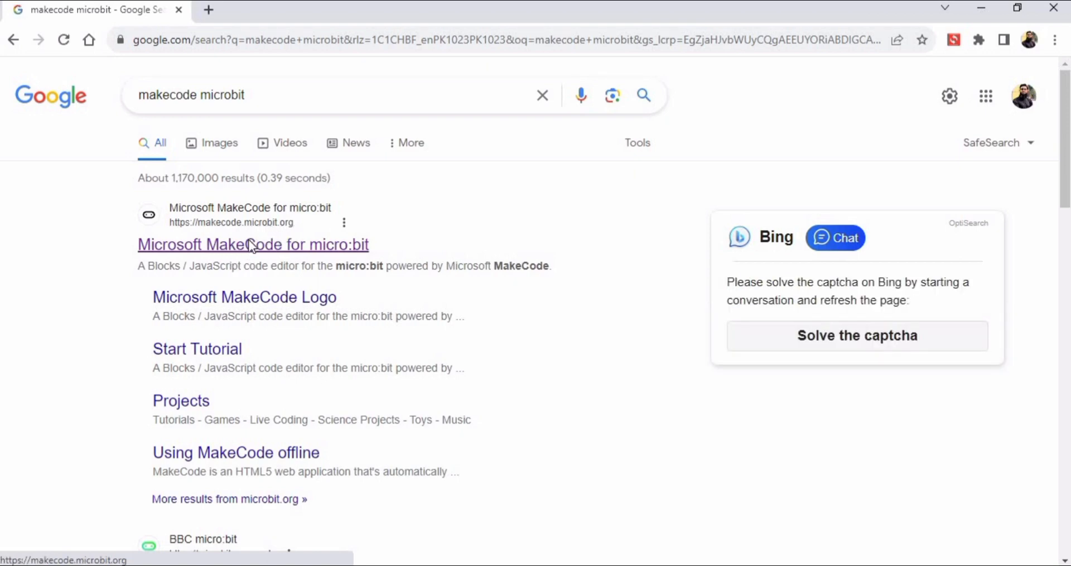
Step: Open MakeCode for micro:bit and name a new project 'Unstable System alert'
click(253, 244)
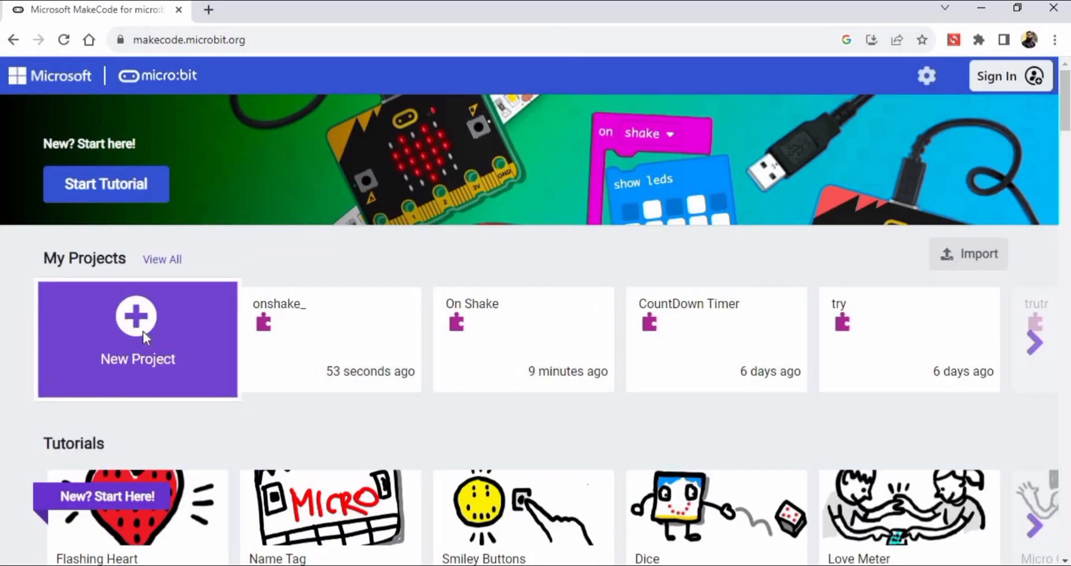
click(137, 340)
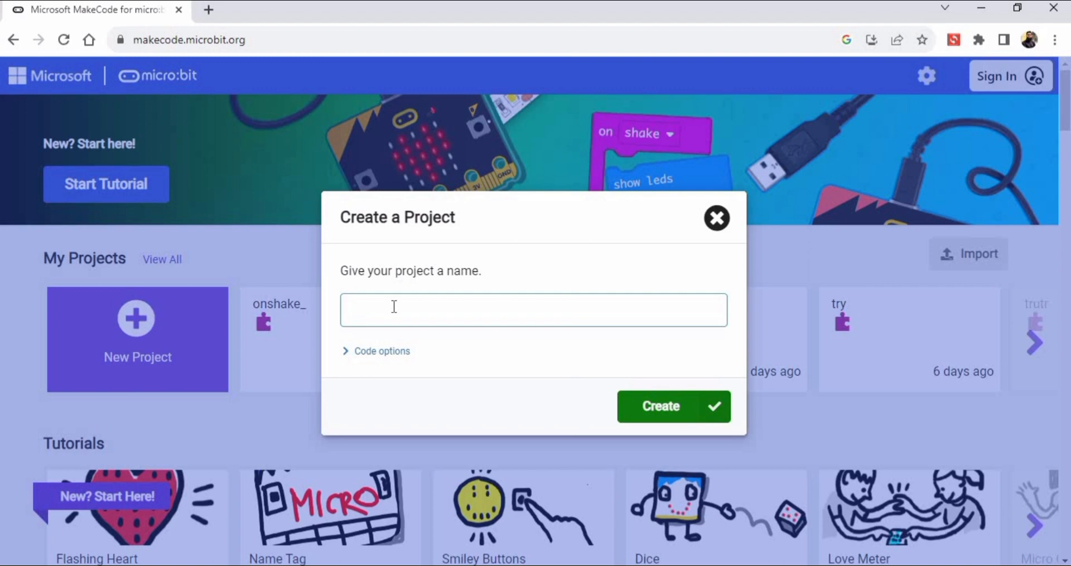
text(Unst)
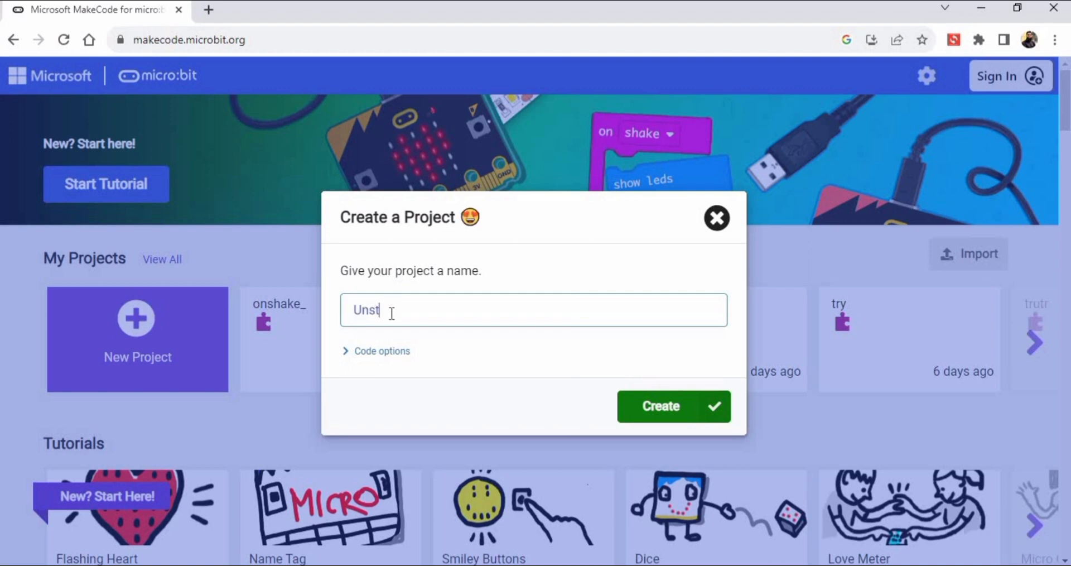
text(able)
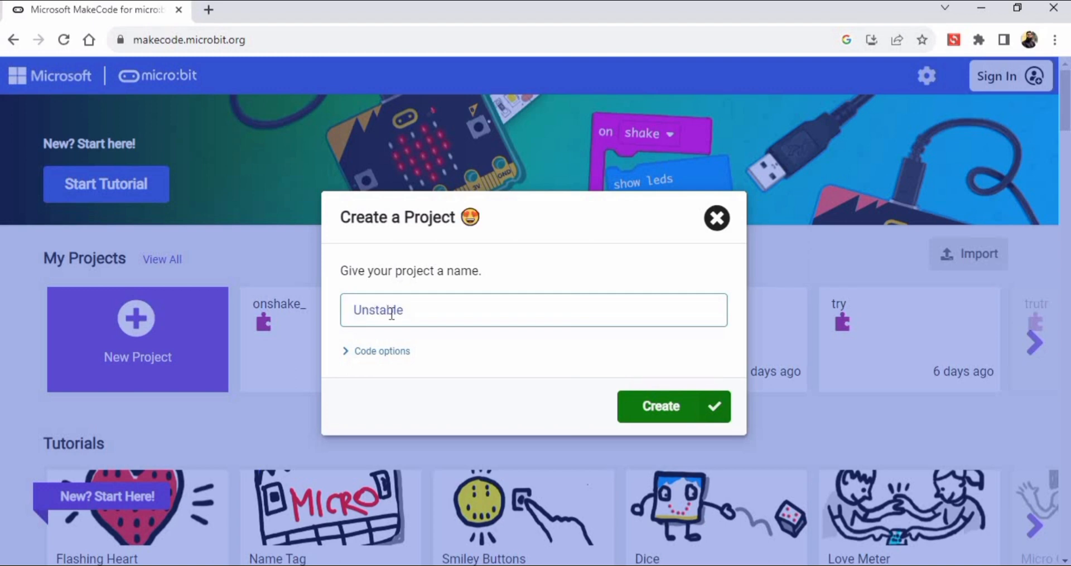
text(System ale)
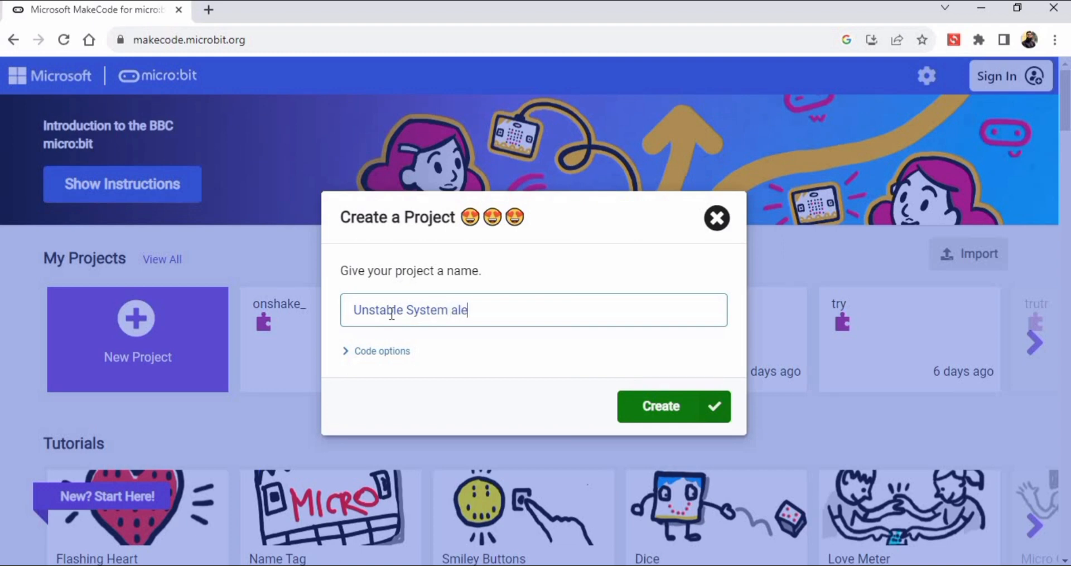
text(rt)
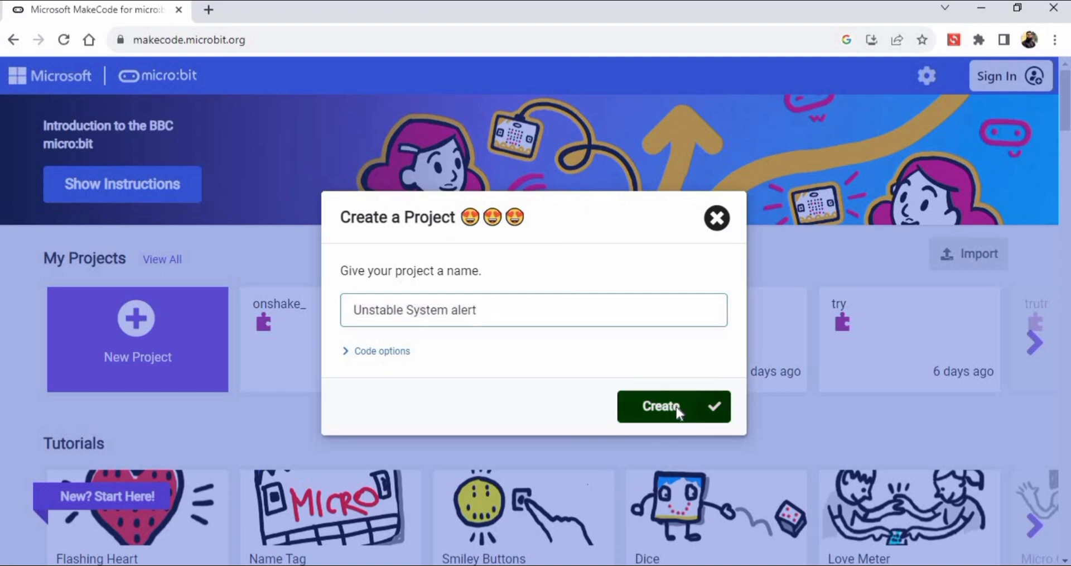
Step: Create the 'Unstable System alert' project so it opens in the Blocks editor
click(673, 405)
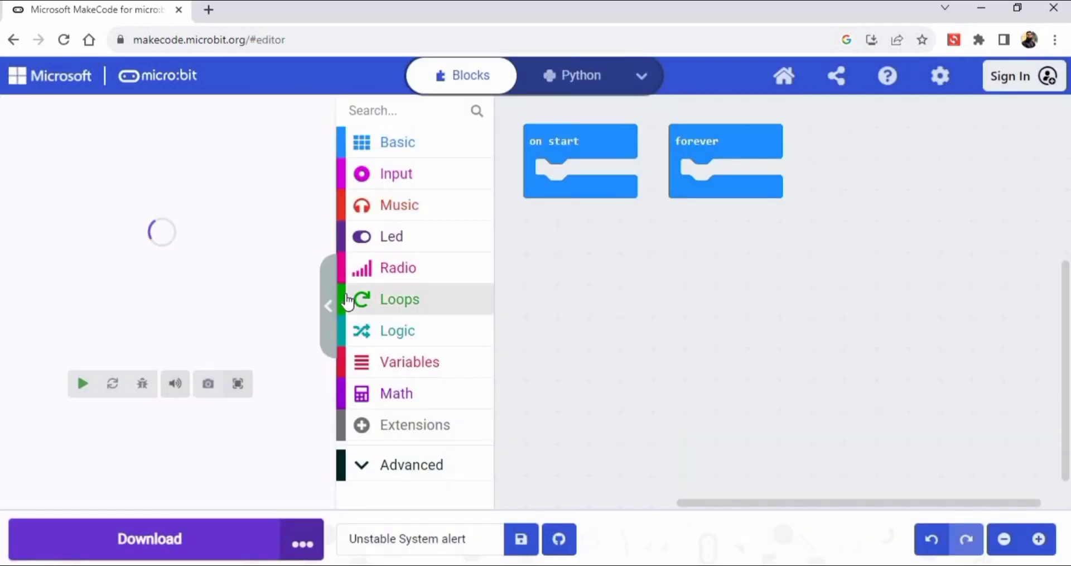
click(82, 383)
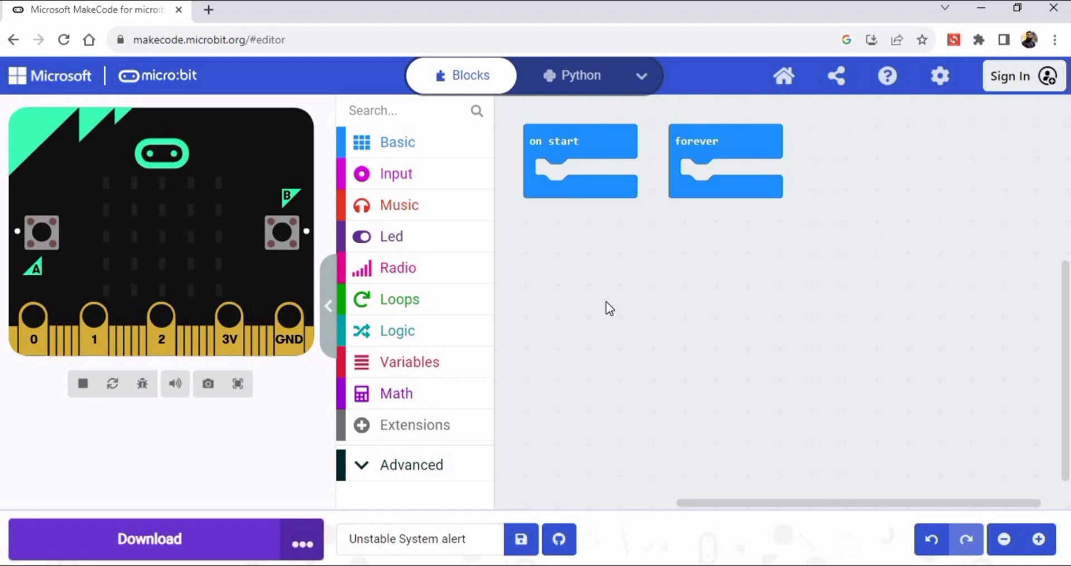
mouse_move(573, 299)
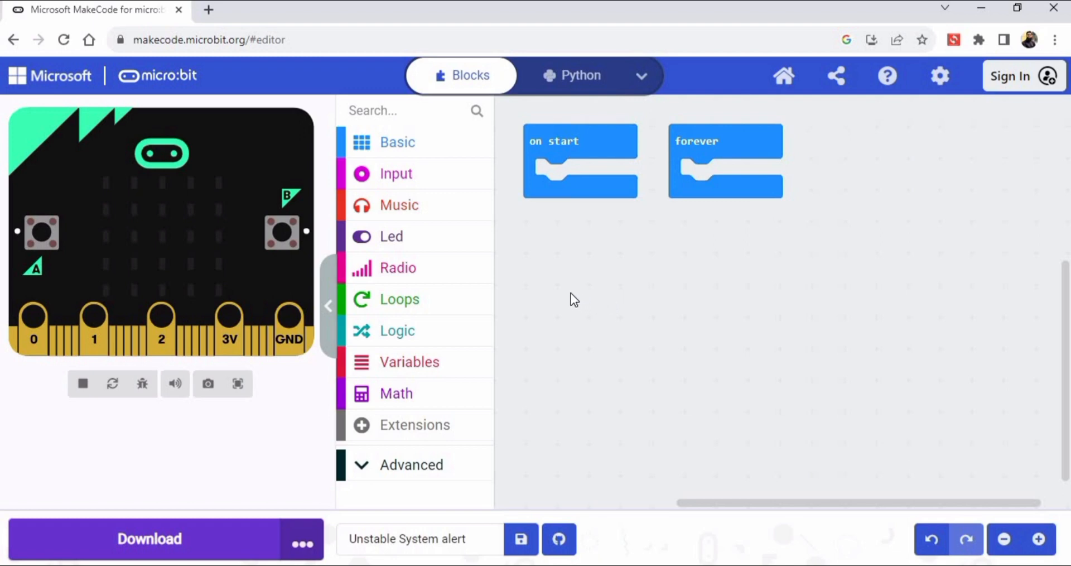
mouse_move(469, 202)
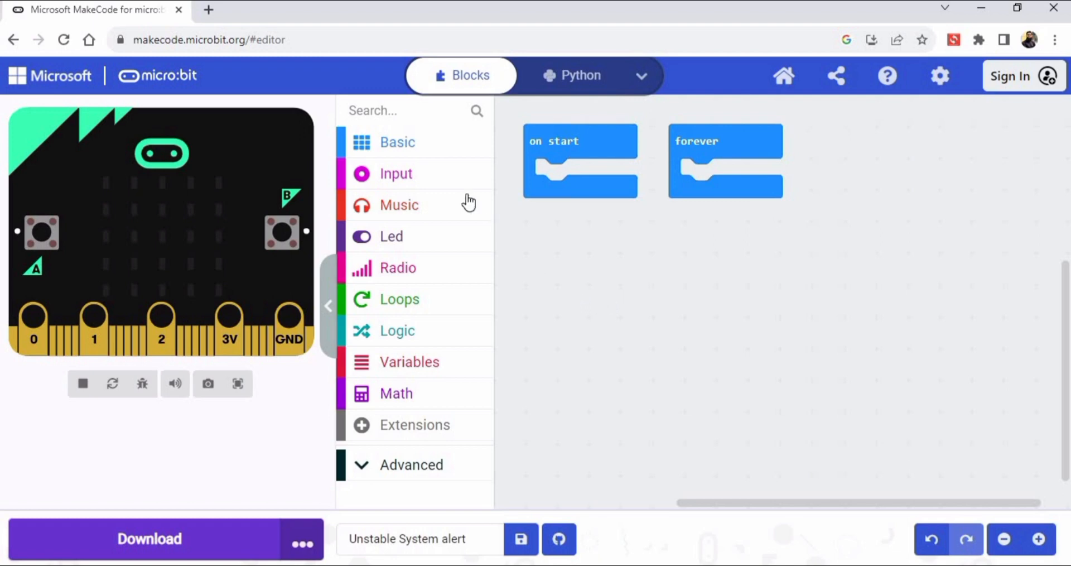
mouse_move(150, 132)
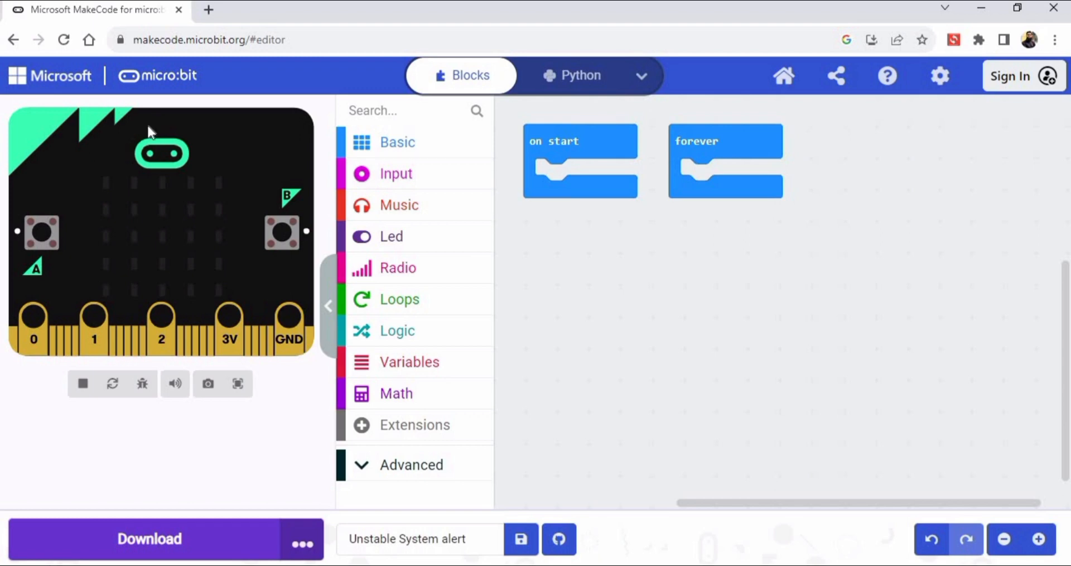
mouse_move(73, 285)
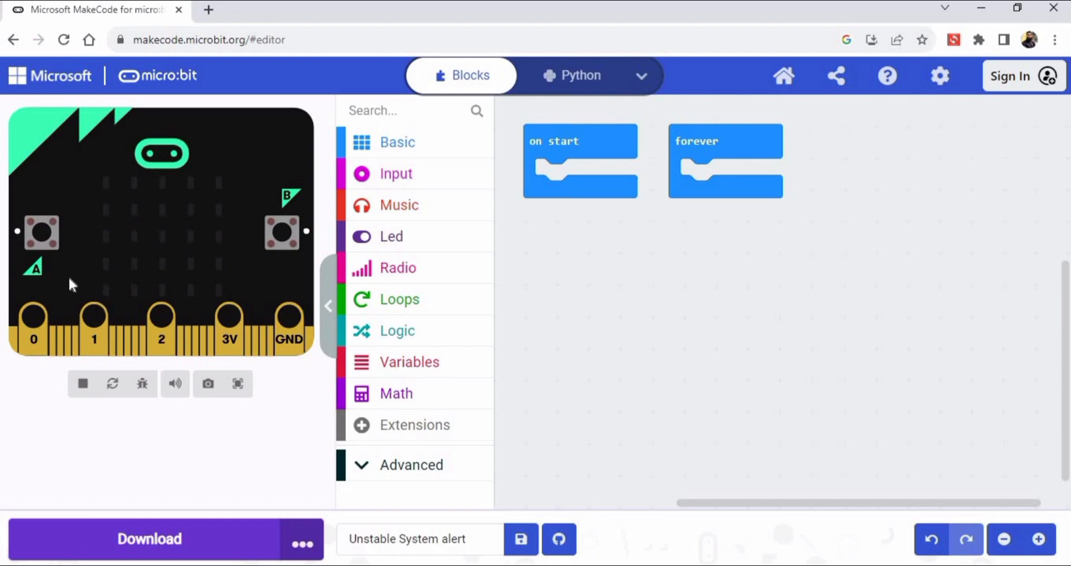
mouse_move(194, 246)
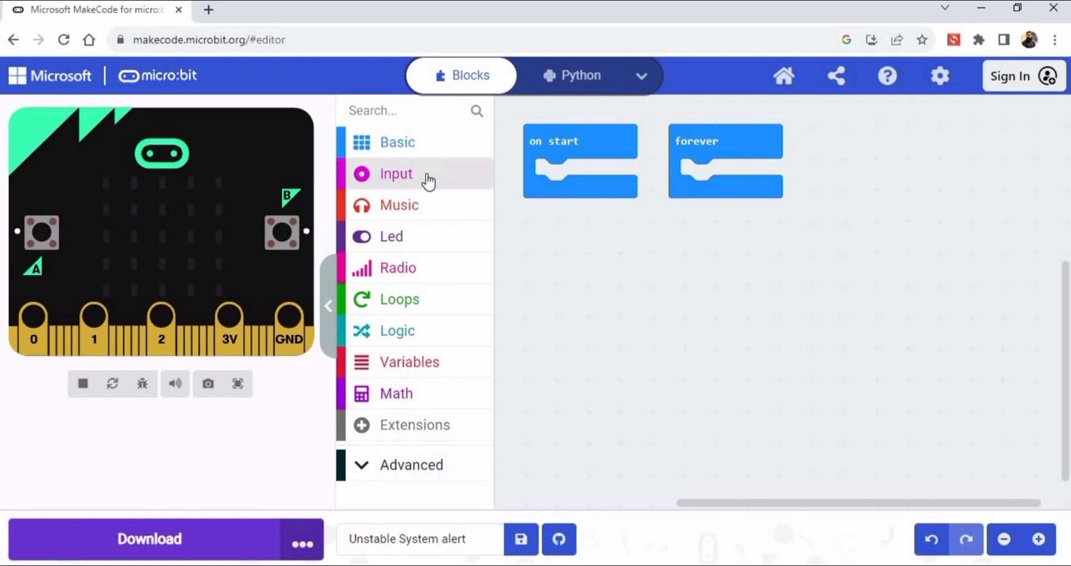
Step: Drag an 'on shake' block from the Input category onto the workspace
click(396, 173)
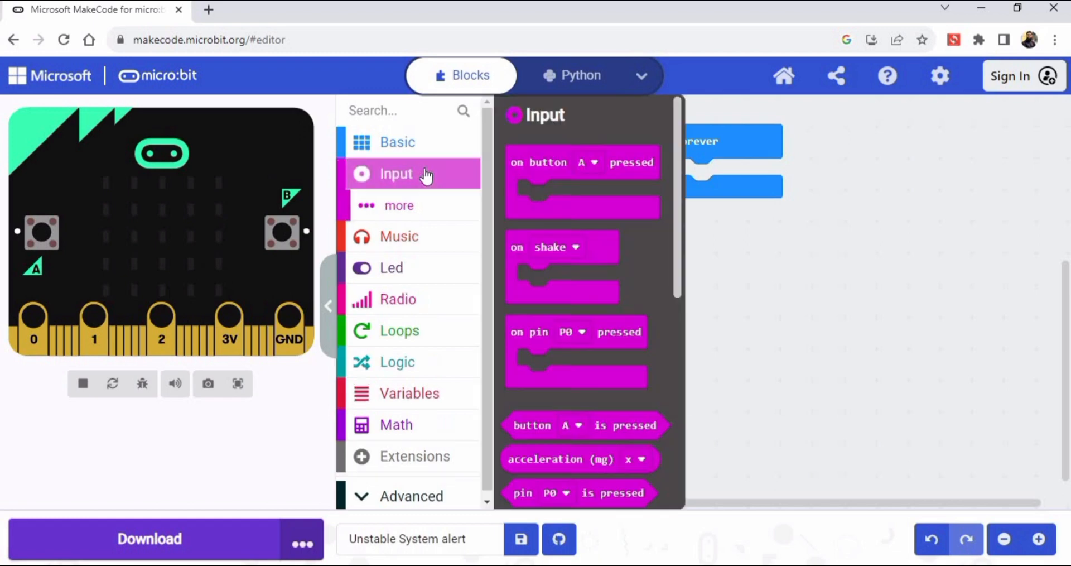
mouse_move(543, 256)
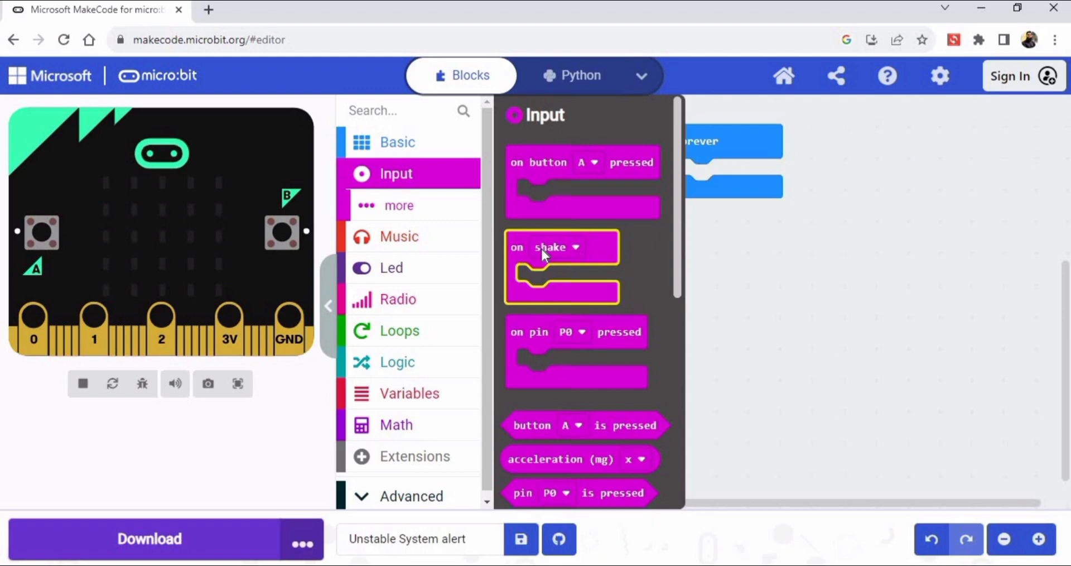
mouse_move(536, 254)
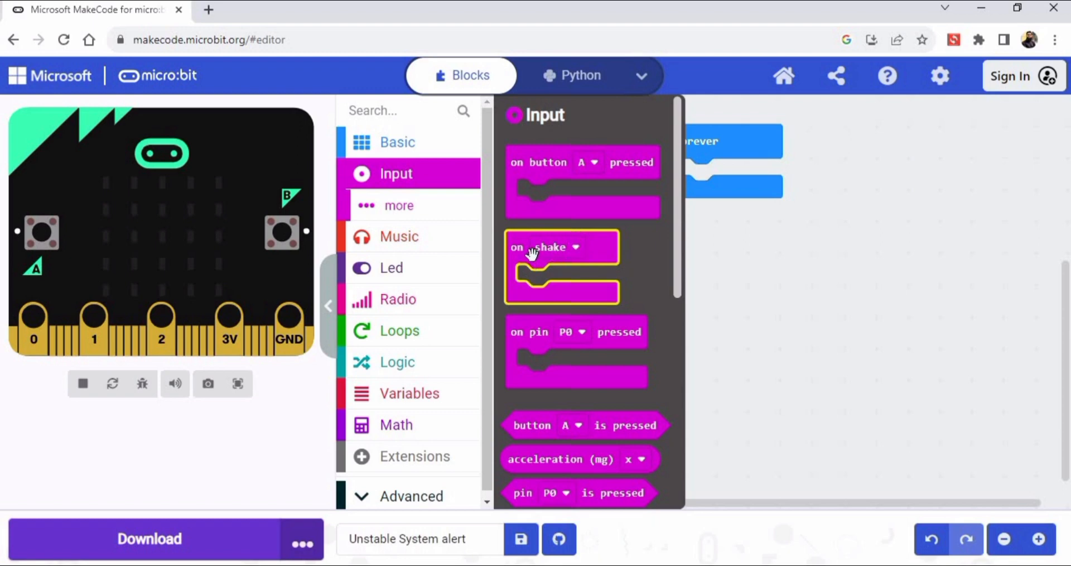
drag(563, 267, 697, 277)
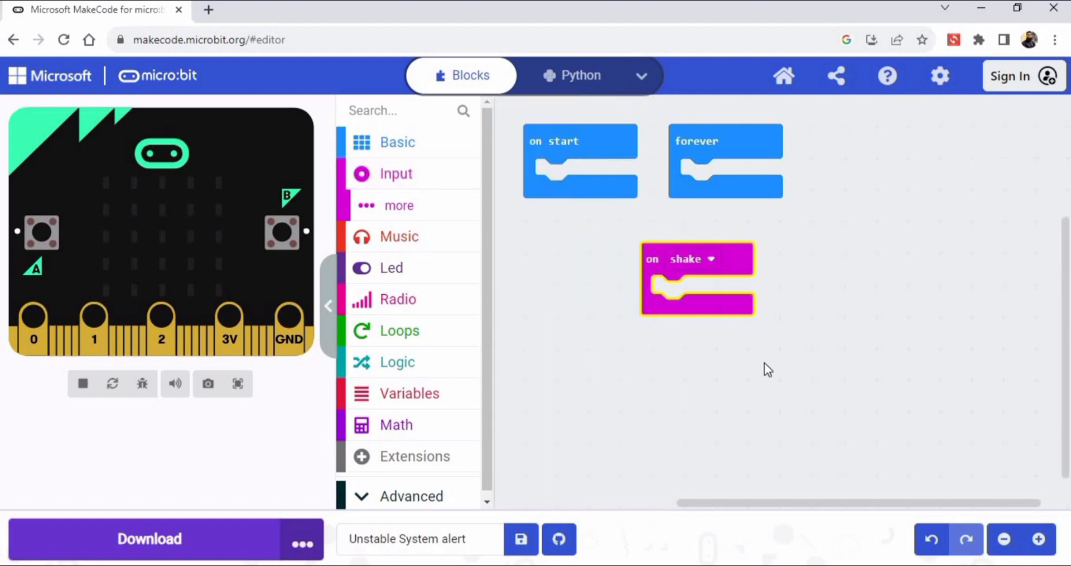
click(82, 383)
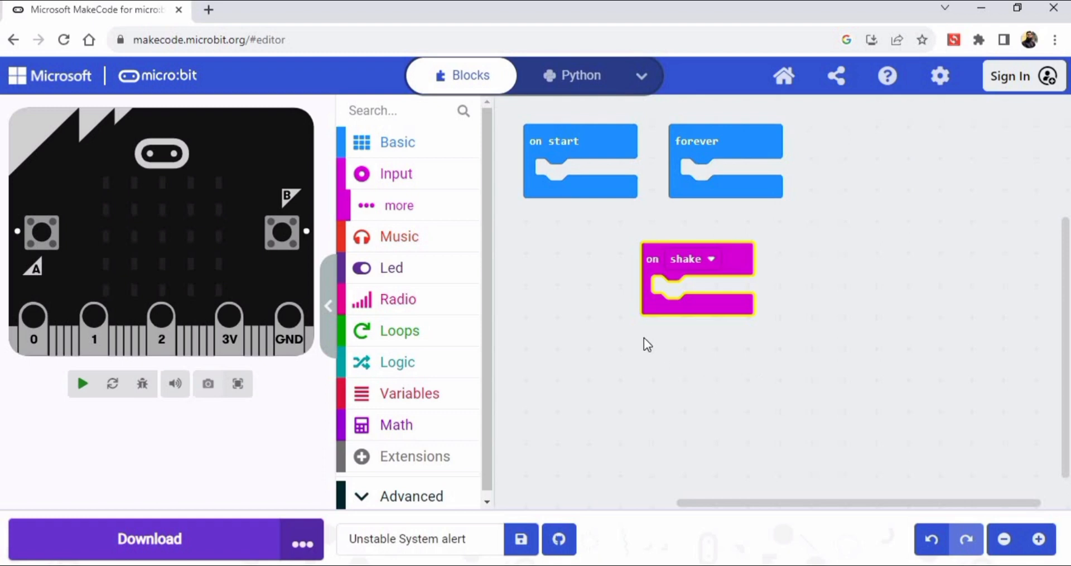
click(82, 383)
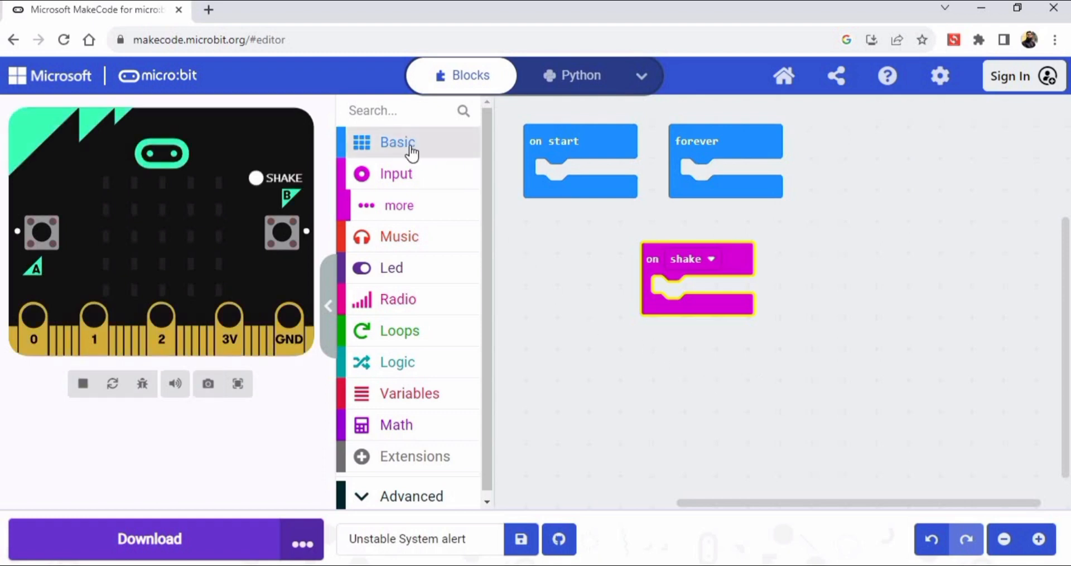
Step: Place a blank 'show leds' block from Basic inside the 'on shake' event
click(396, 143)
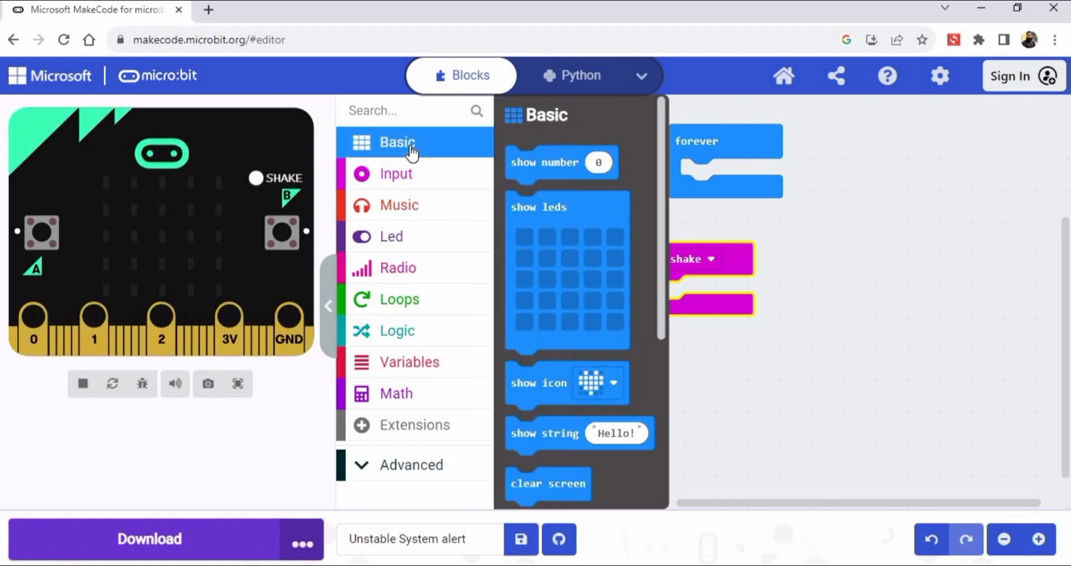
mouse_move(579, 207)
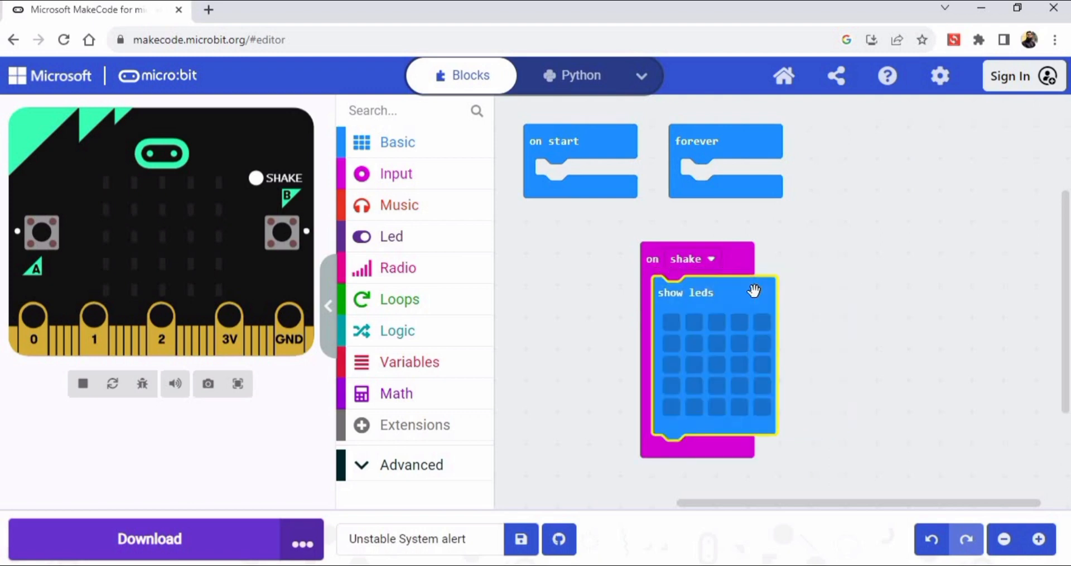
click(82, 383)
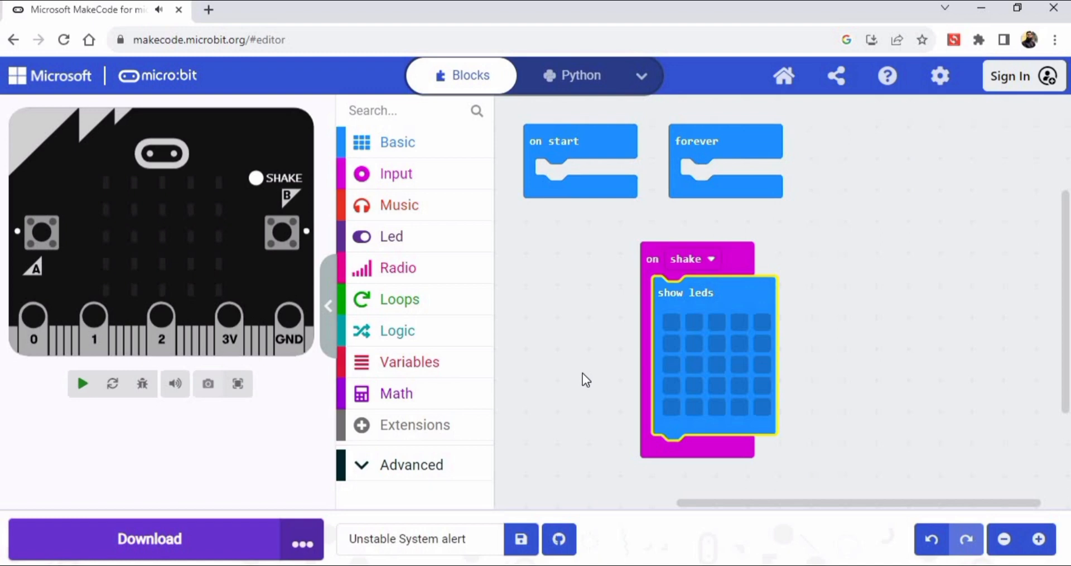
click(82, 383)
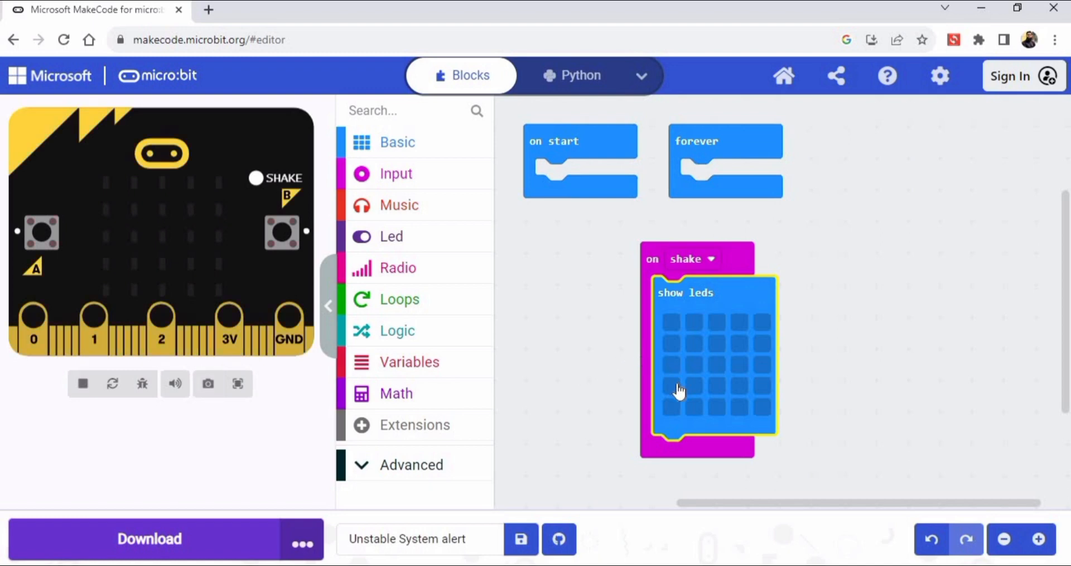
Step: Light an LED in the 'show leds' grid to build the X pattern
click(671, 407)
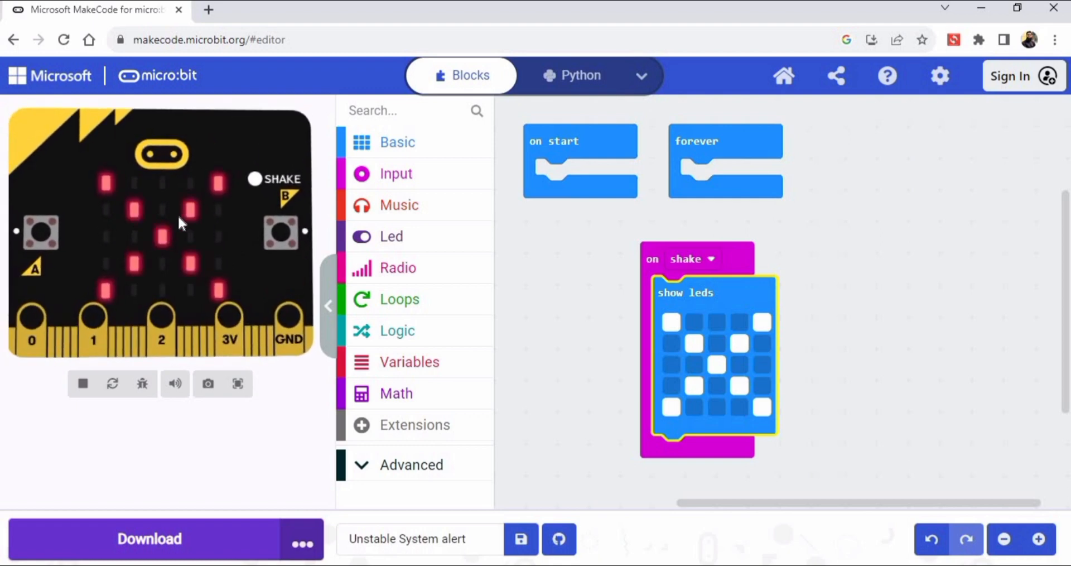
mouse_move(228, 314)
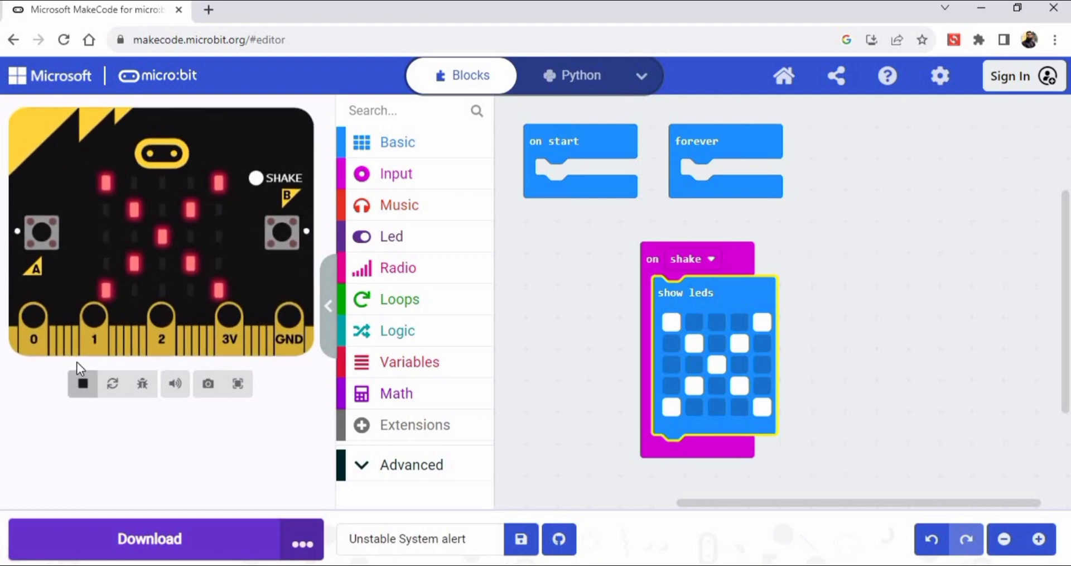
Step: Stop, restart and rerun the simulator to check the X display on shake
click(82, 383)
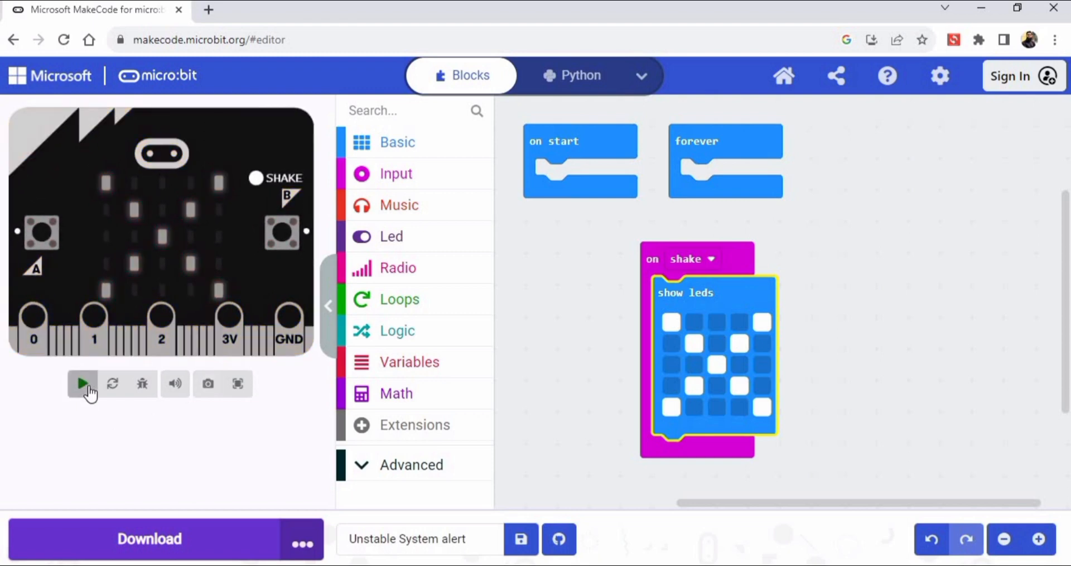
mouse_move(82, 383)
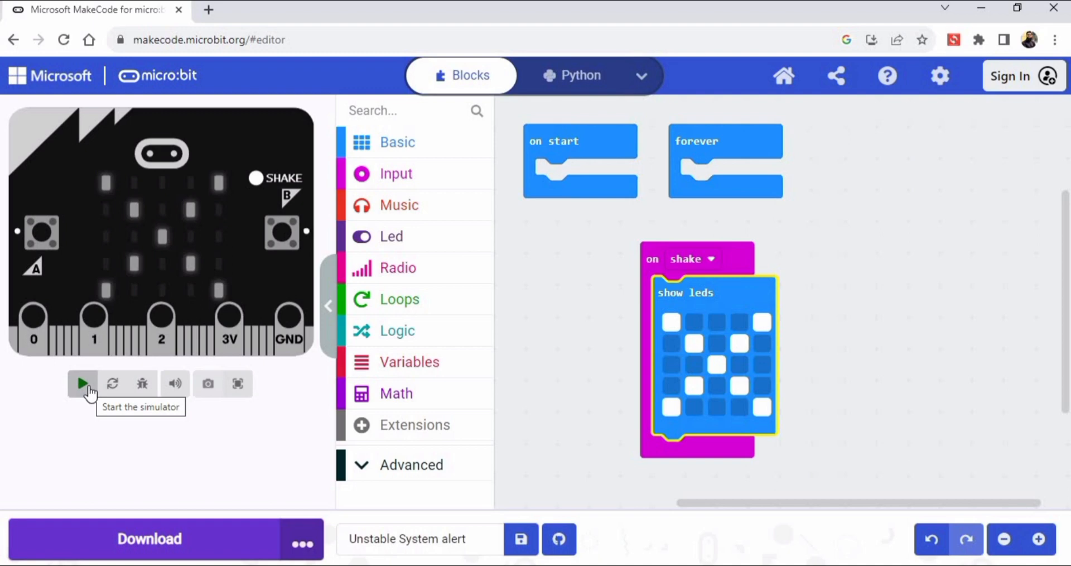
click(82, 384)
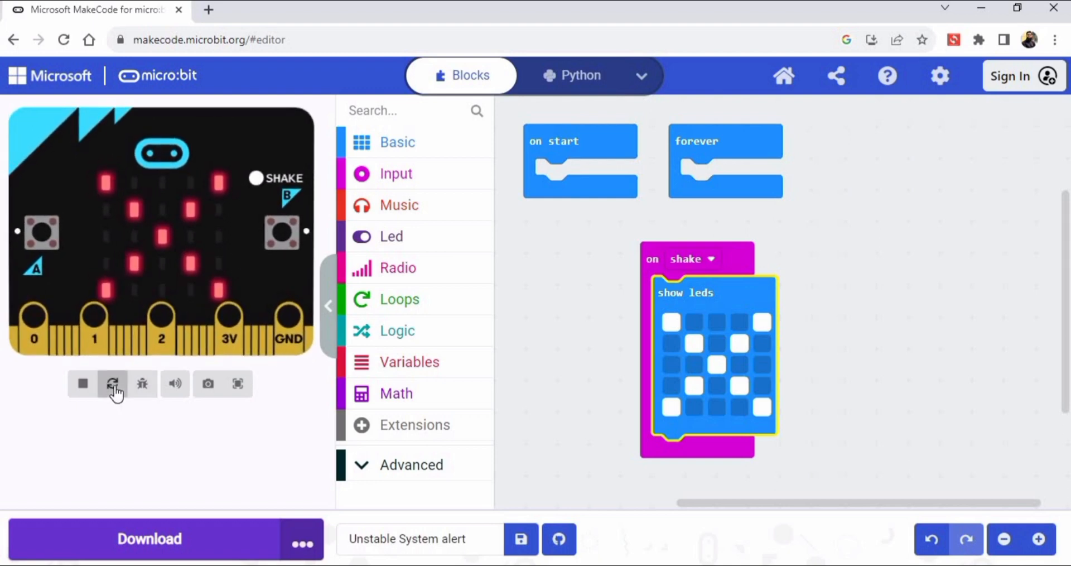
click(112, 383)
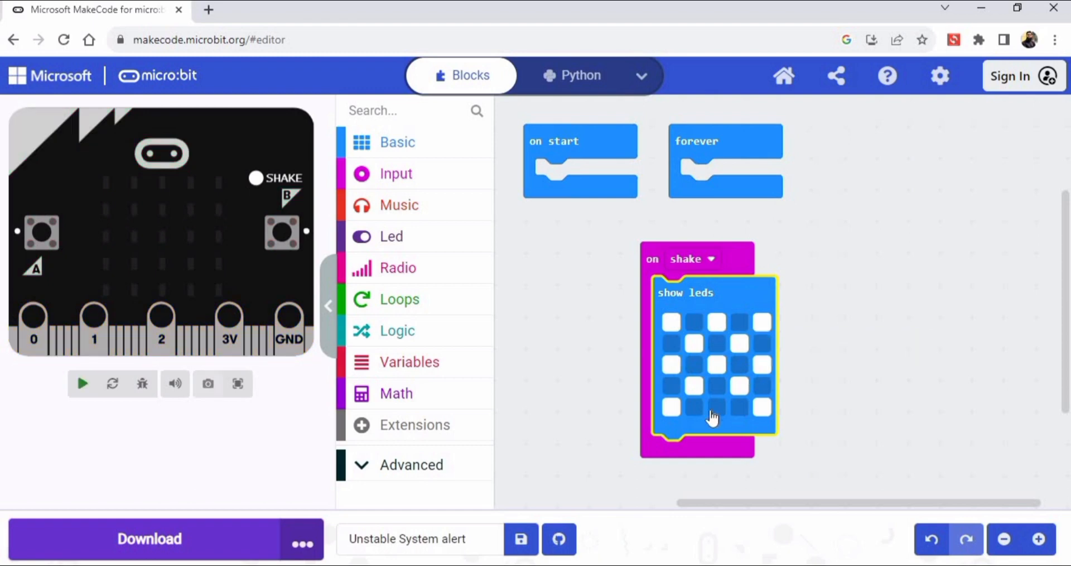
Step: Light another LED to turn the X into a checkerboard pattern
click(82, 383)
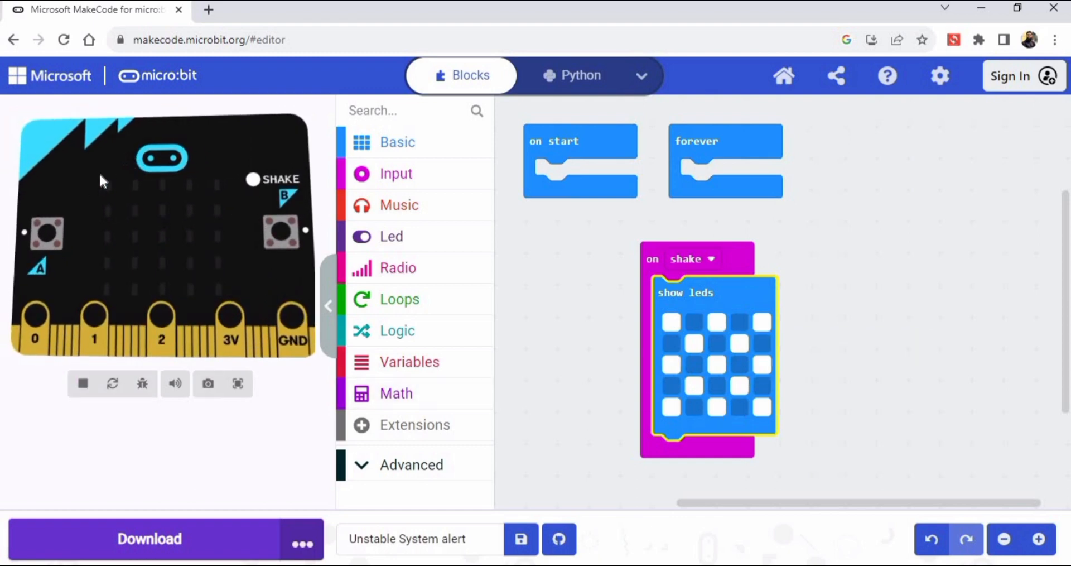